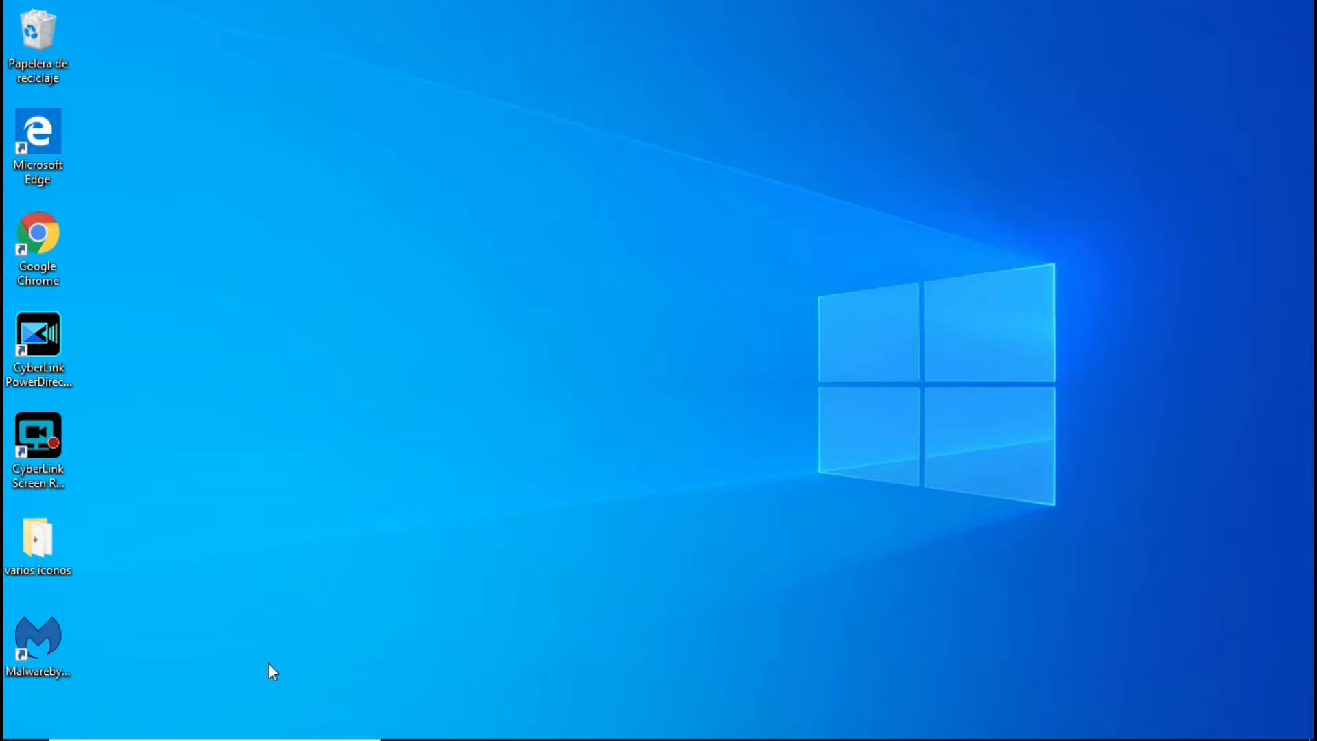
{"action": "mouse_move", "coordinate": [288, 683]}
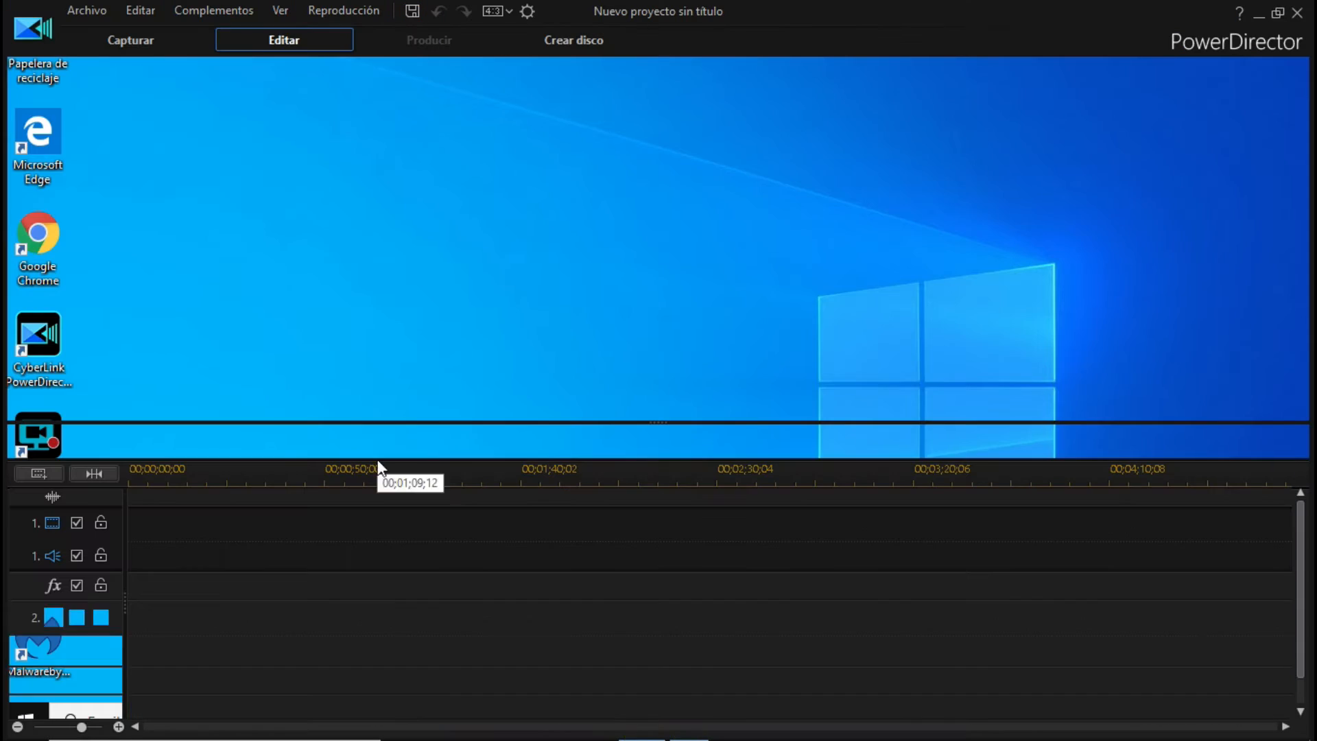
{"action": "left_click", "coordinate": [36, 105]}
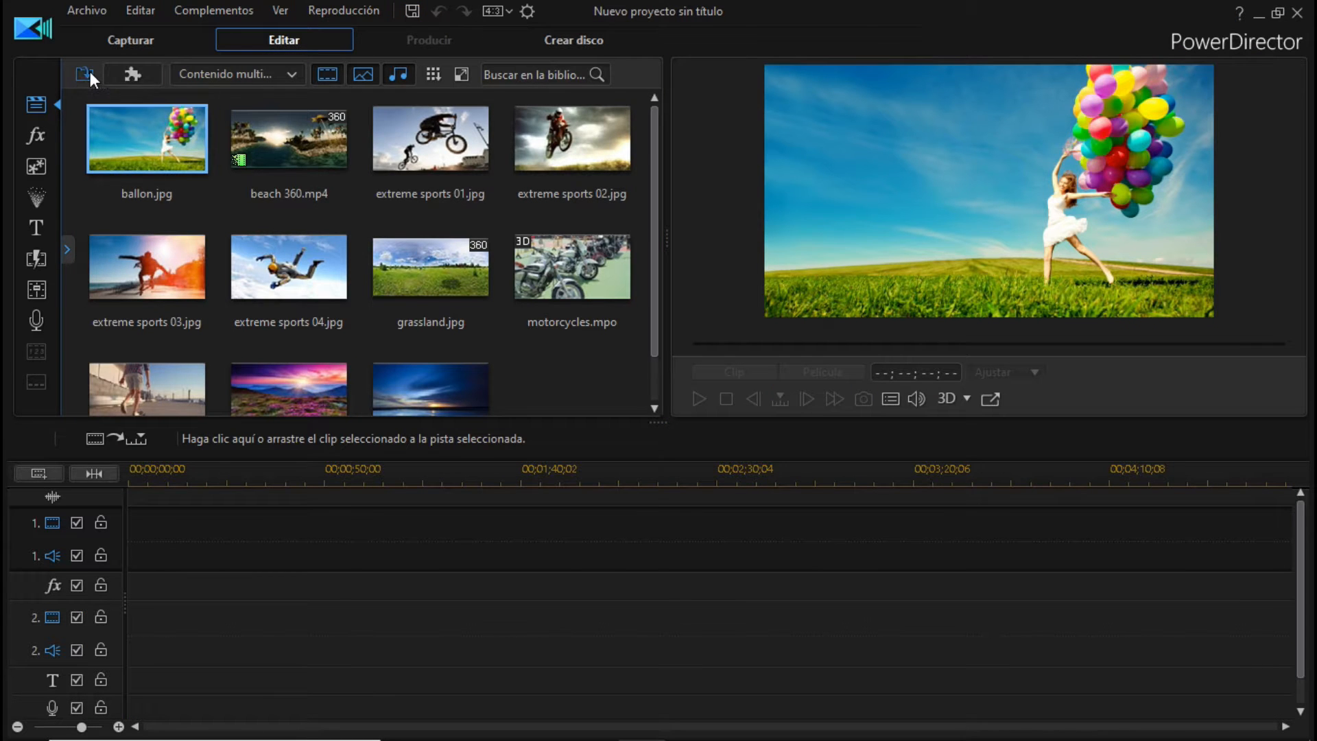
{"action": "mouse_move", "coordinate": [435, 317]}
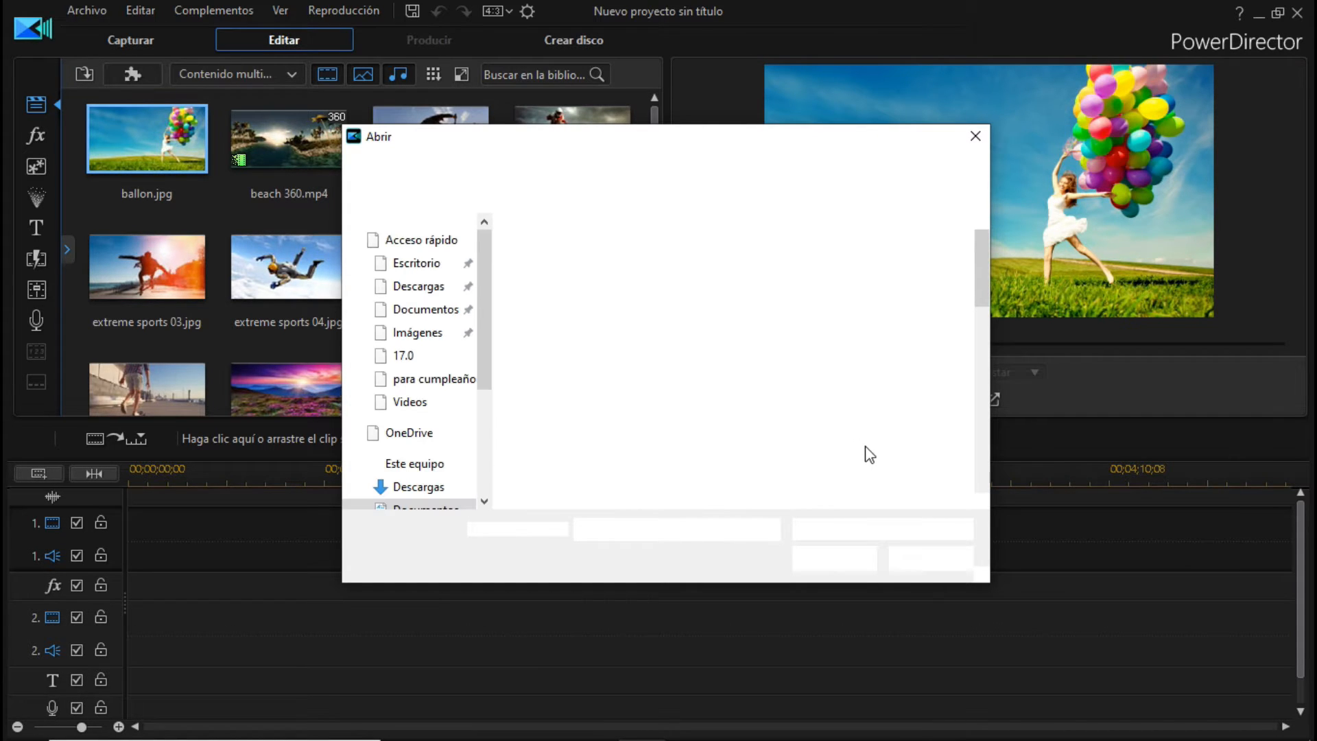
{"action": "left_click", "coordinate": [907, 396]}
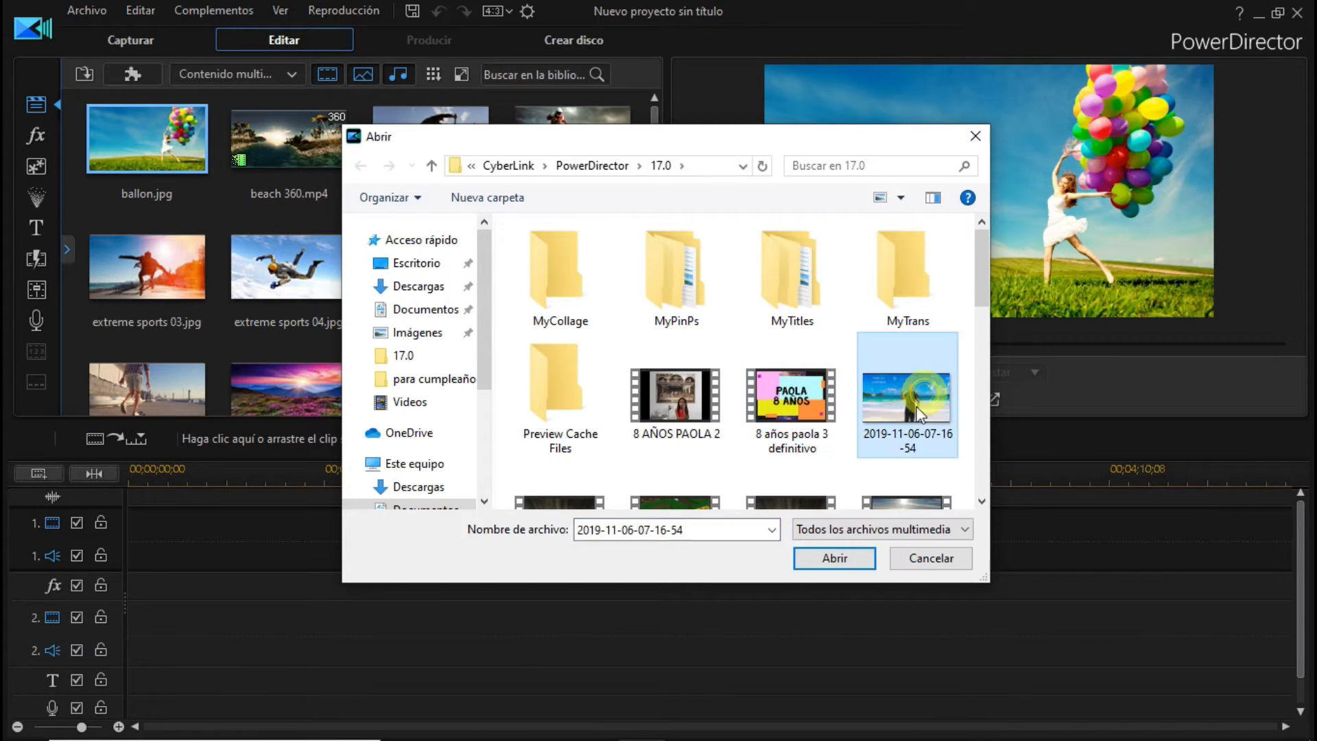
{"action": "left_click", "coordinate": [832, 558]}
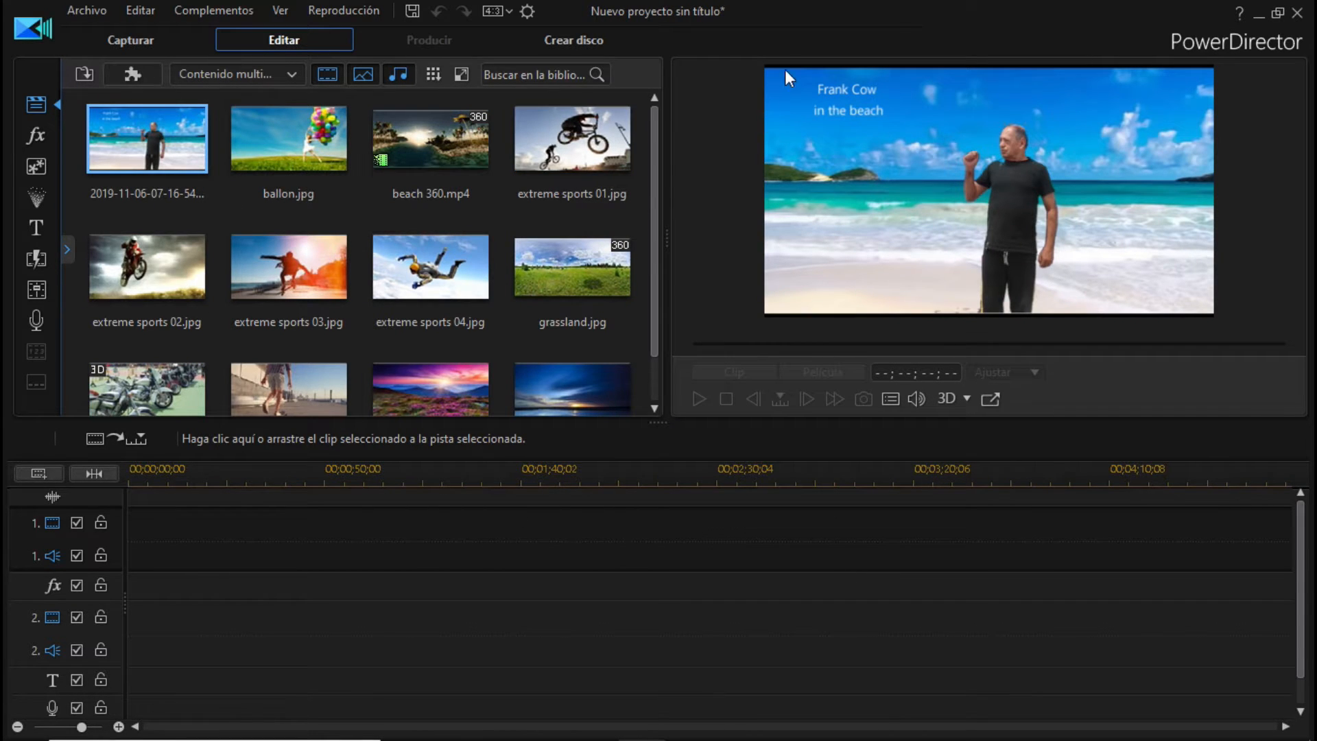
{"action": "mouse_move", "coordinate": [941, 75]}
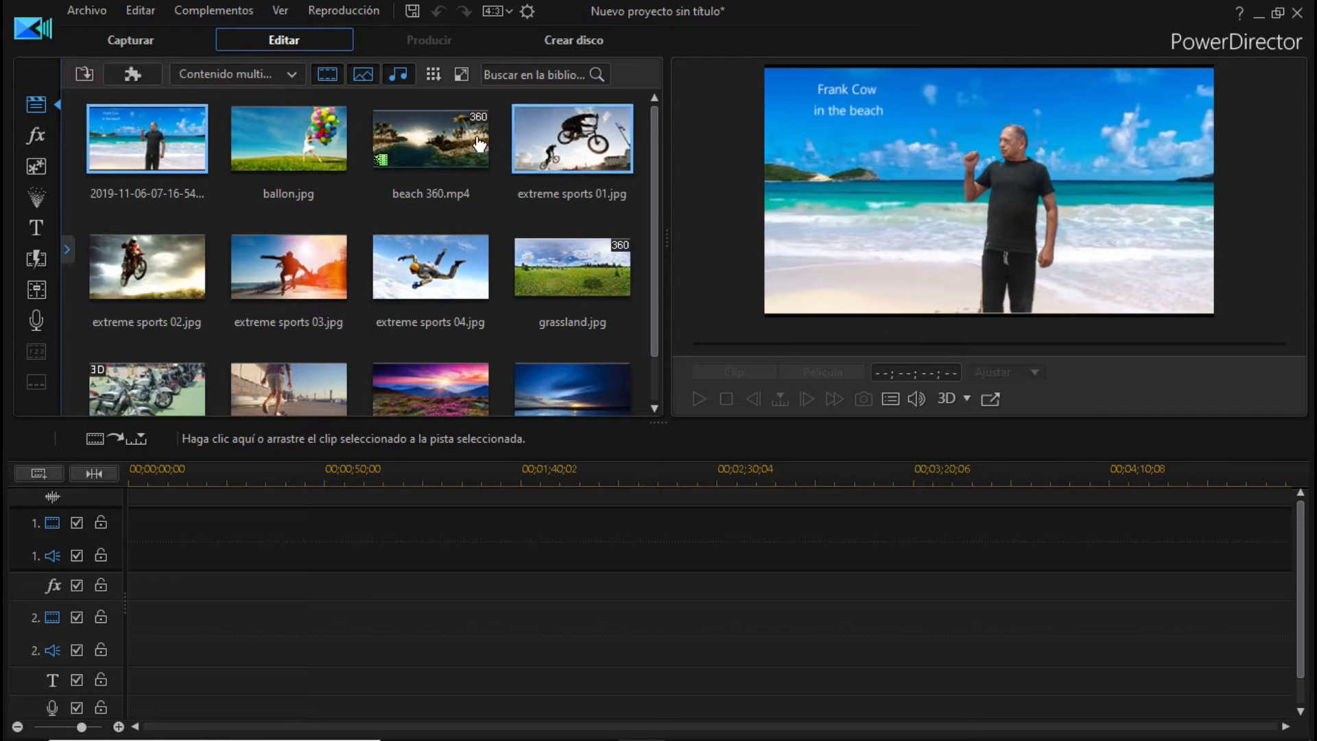
{"action": "left_click", "coordinate": [147, 138]}
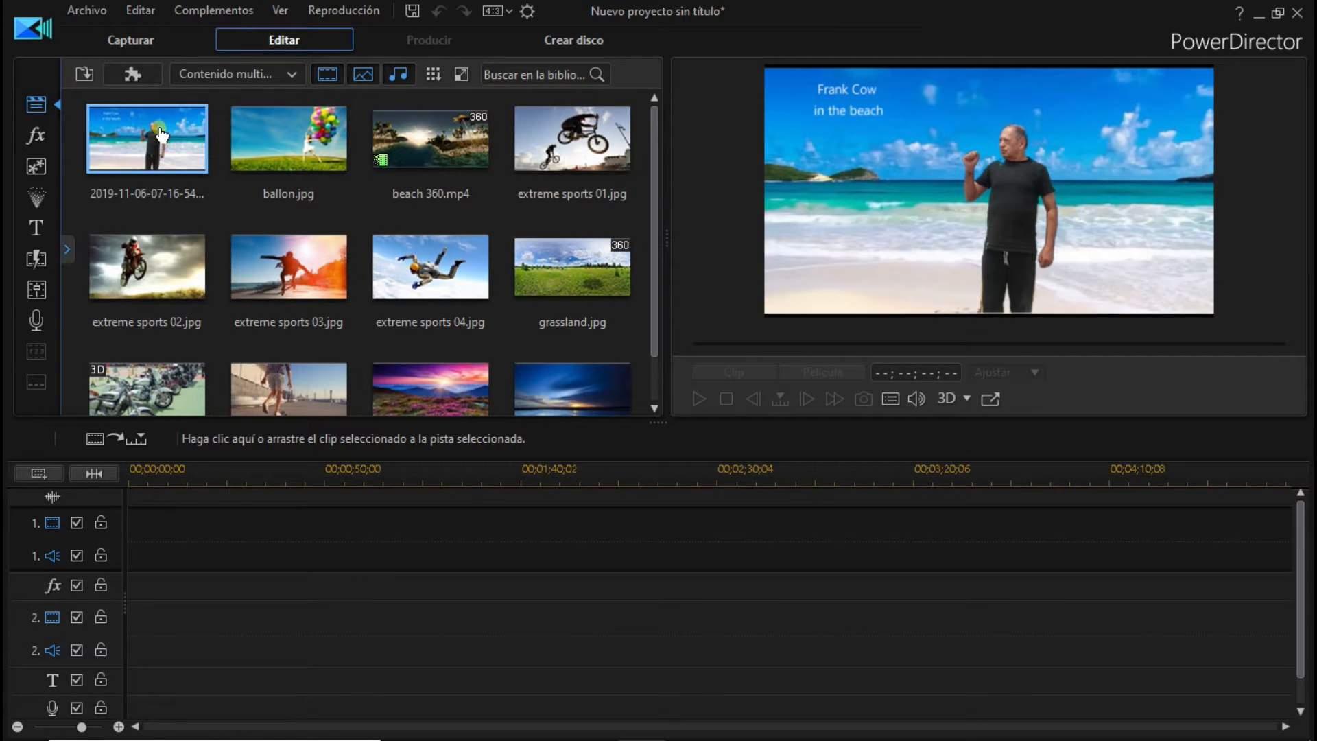
Place the beach clip at the start of video track 1 and review the 4:3 aspect ratio
{"action": "left_click_drag", "start_coordinate": [146, 139], "coordinate": [134, 523]}
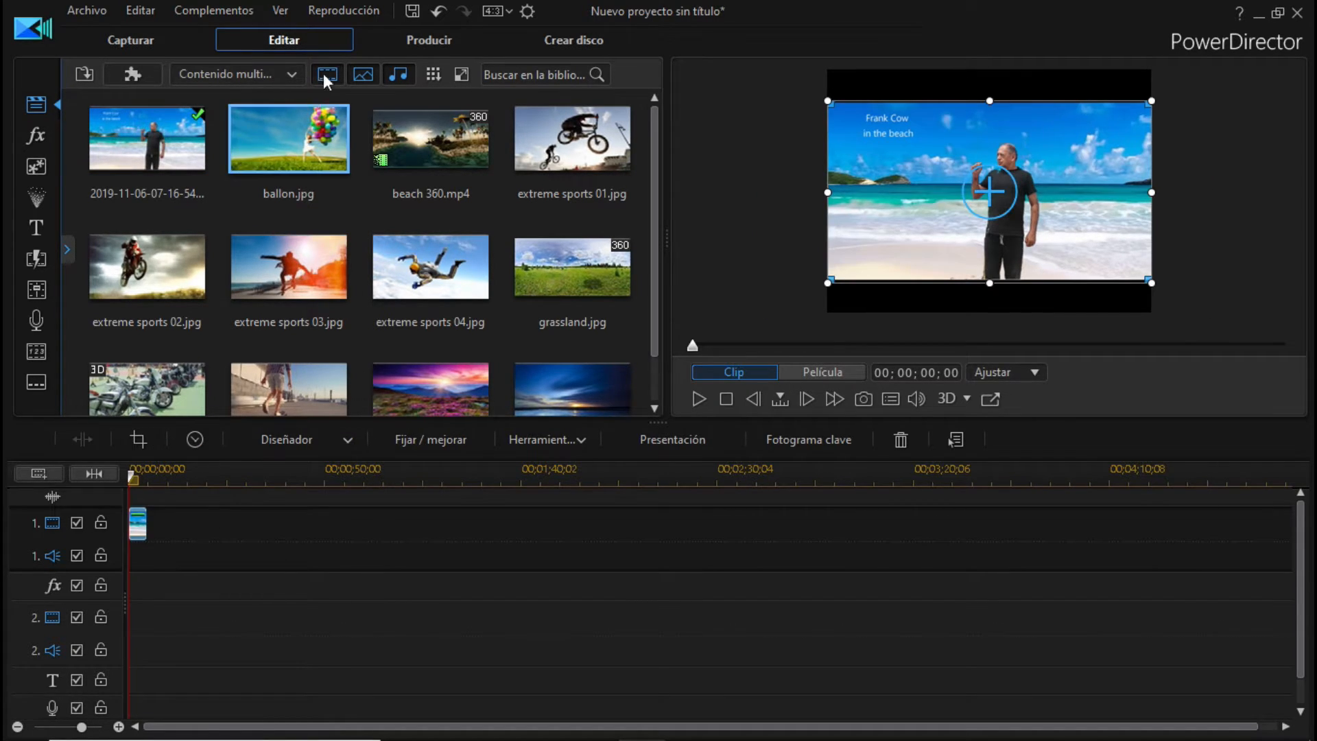
{"action": "left_click", "coordinate": [493, 11]}
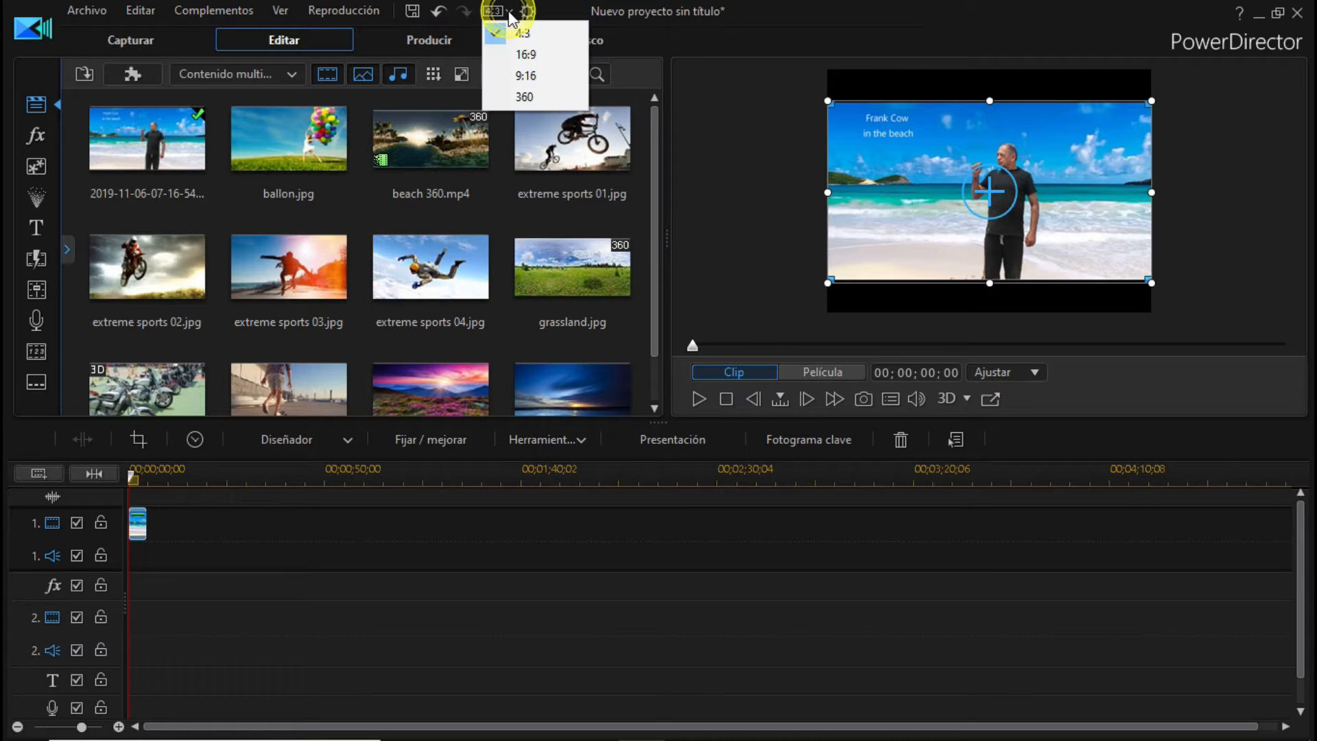
{"action": "mouse_move", "coordinate": [429, 39]}
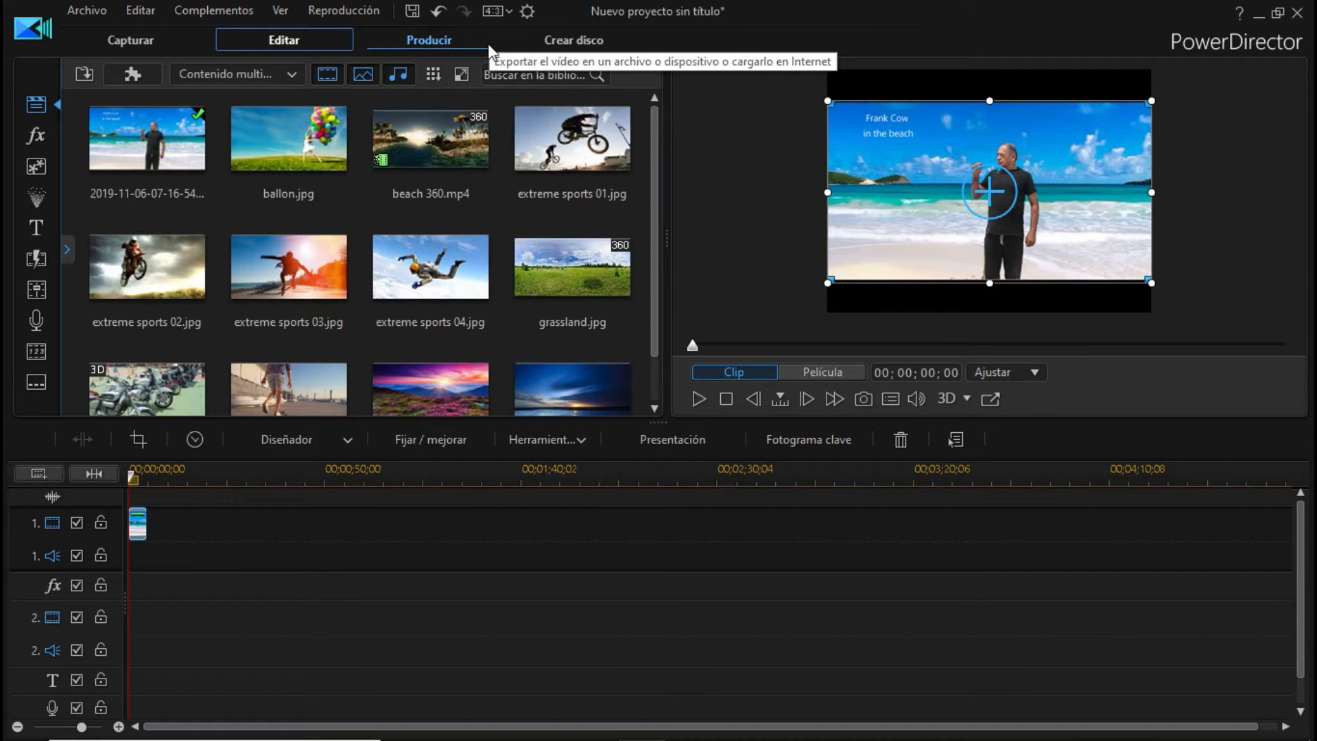
{"action": "mouse_move", "coordinate": [931, 316]}
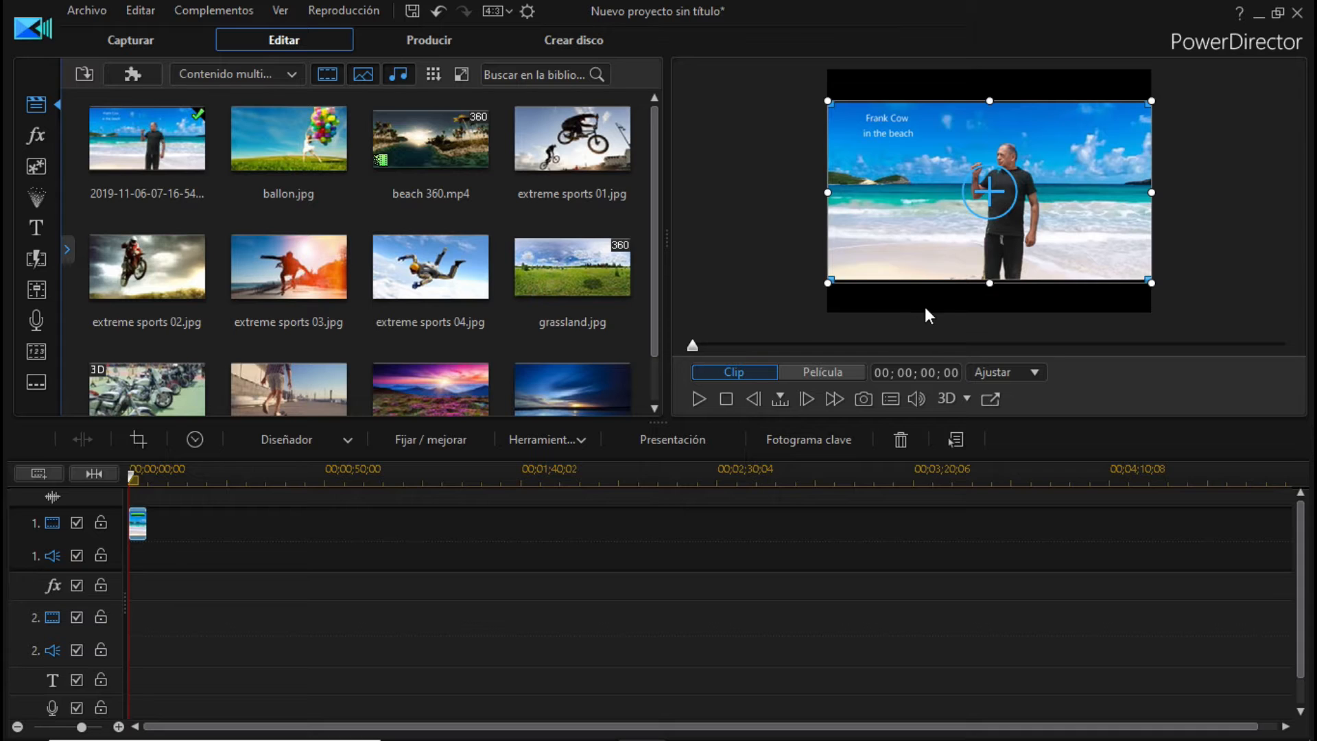
{"action": "mouse_move", "coordinate": [963, 304]}
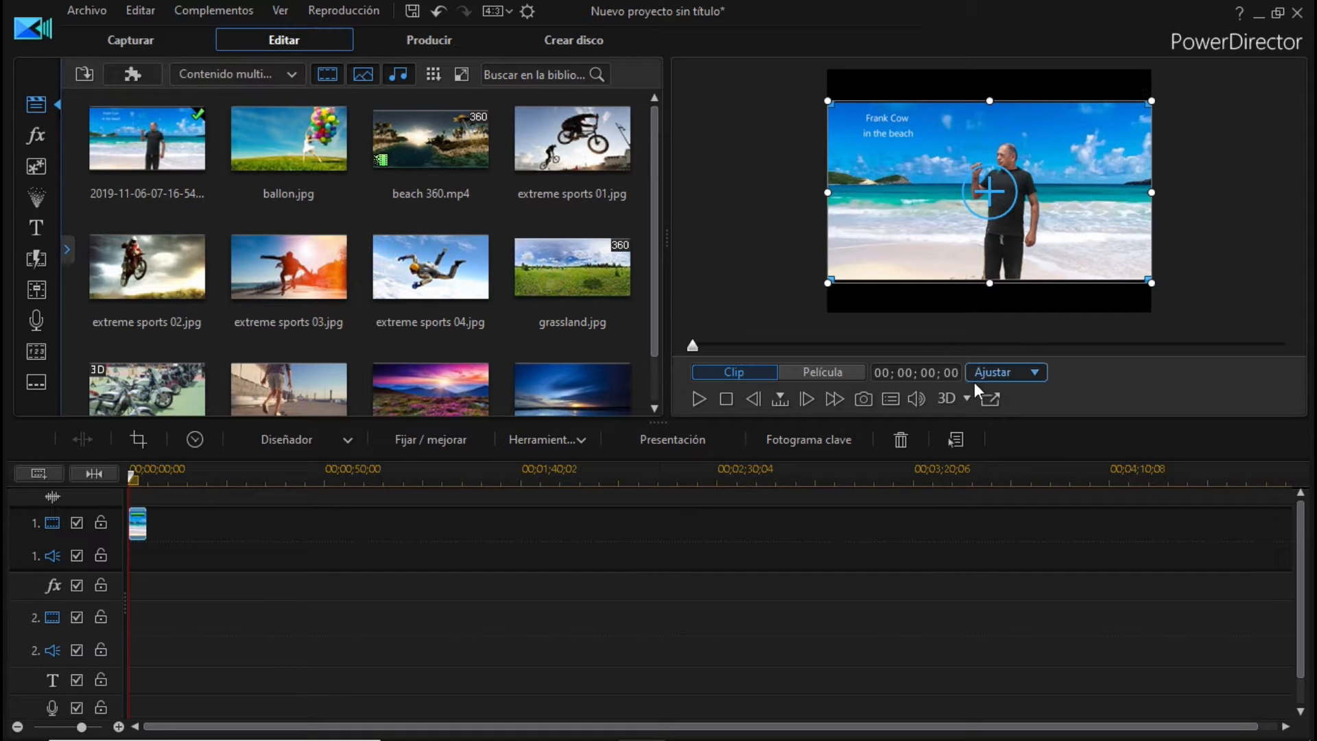
Preview the whole movie in Película mode, playing the beach clip with black bars
{"action": "left_click", "coordinate": [822, 372]}
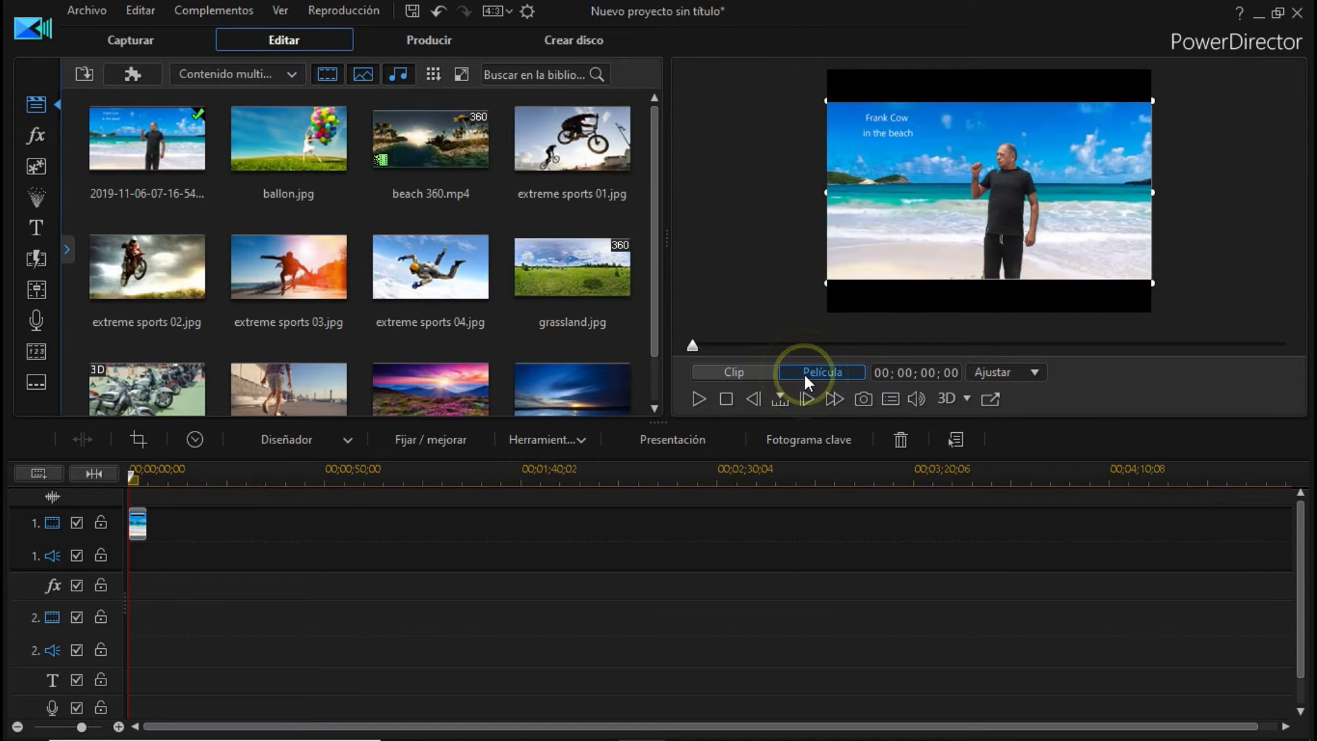
{"action": "left_click", "coordinate": [698, 399]}
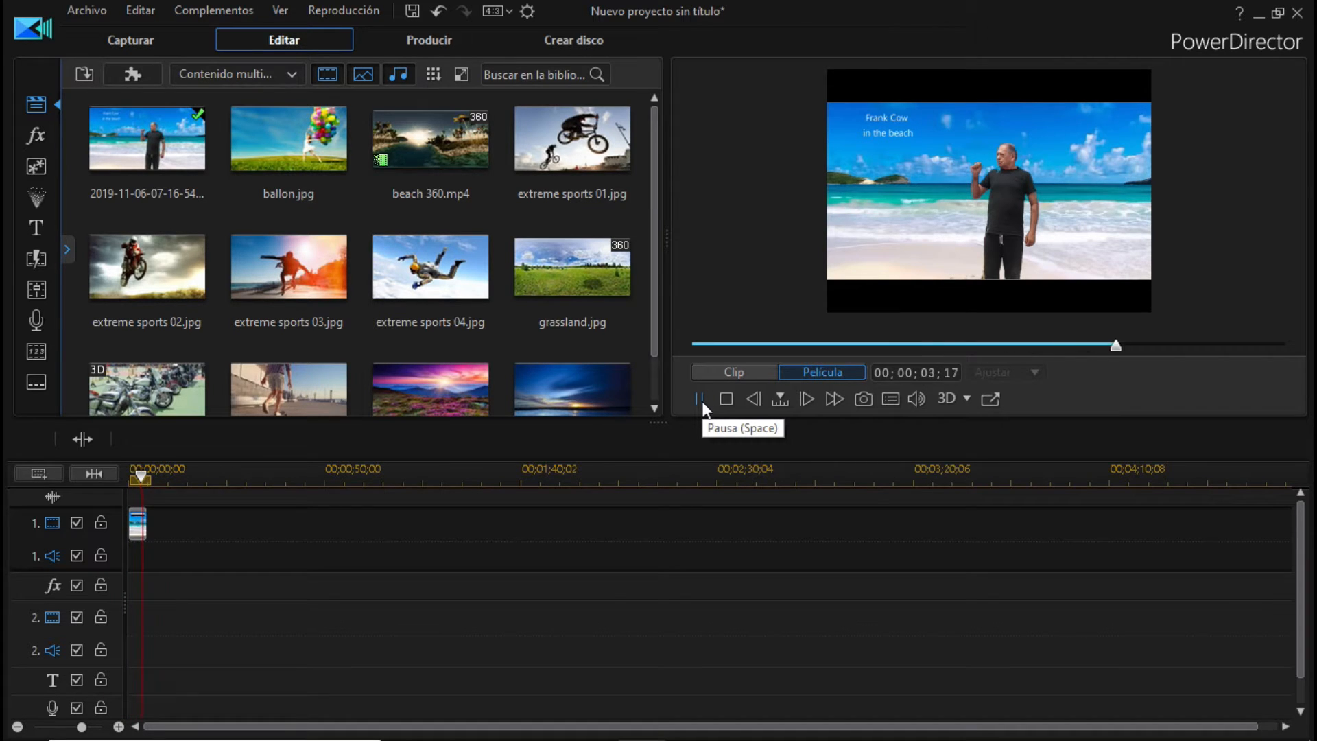
{"action": "left_click", "coordinate": [698, 399]}
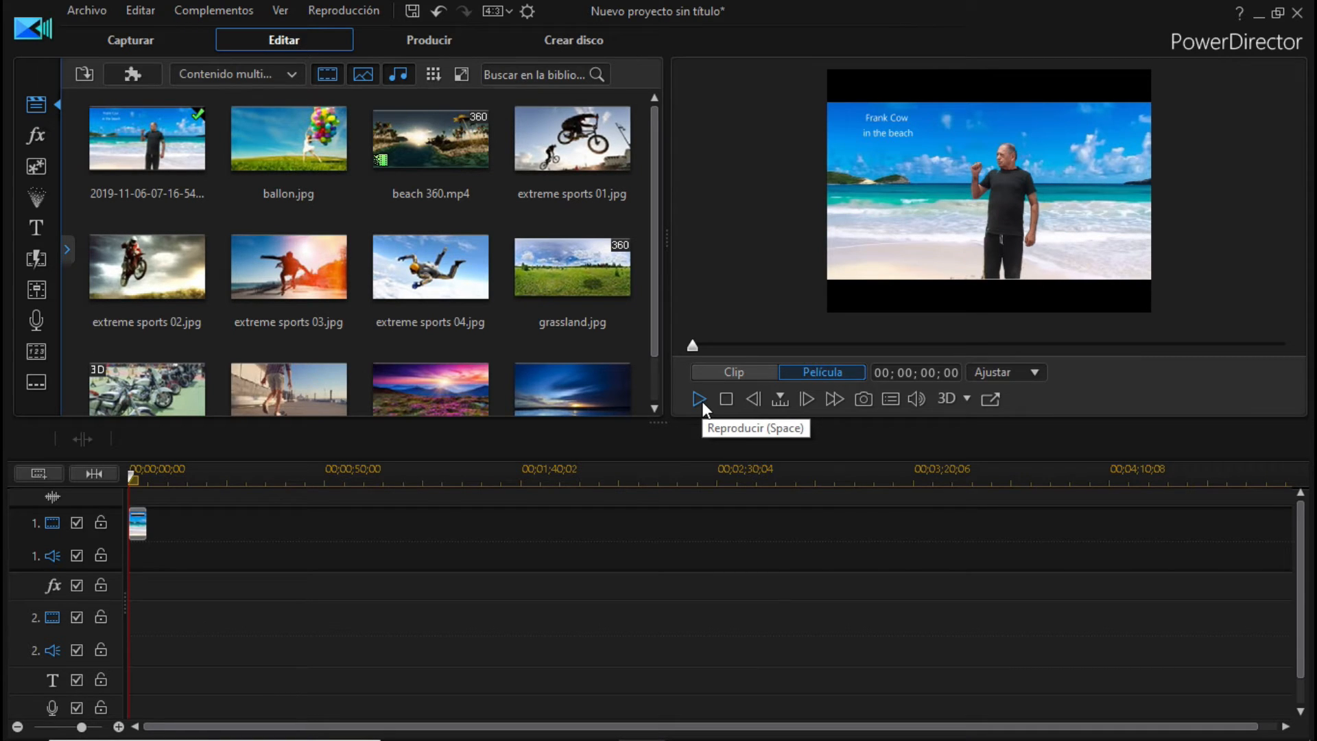
{"action": "left_click", "coordinate": [699, 400]}
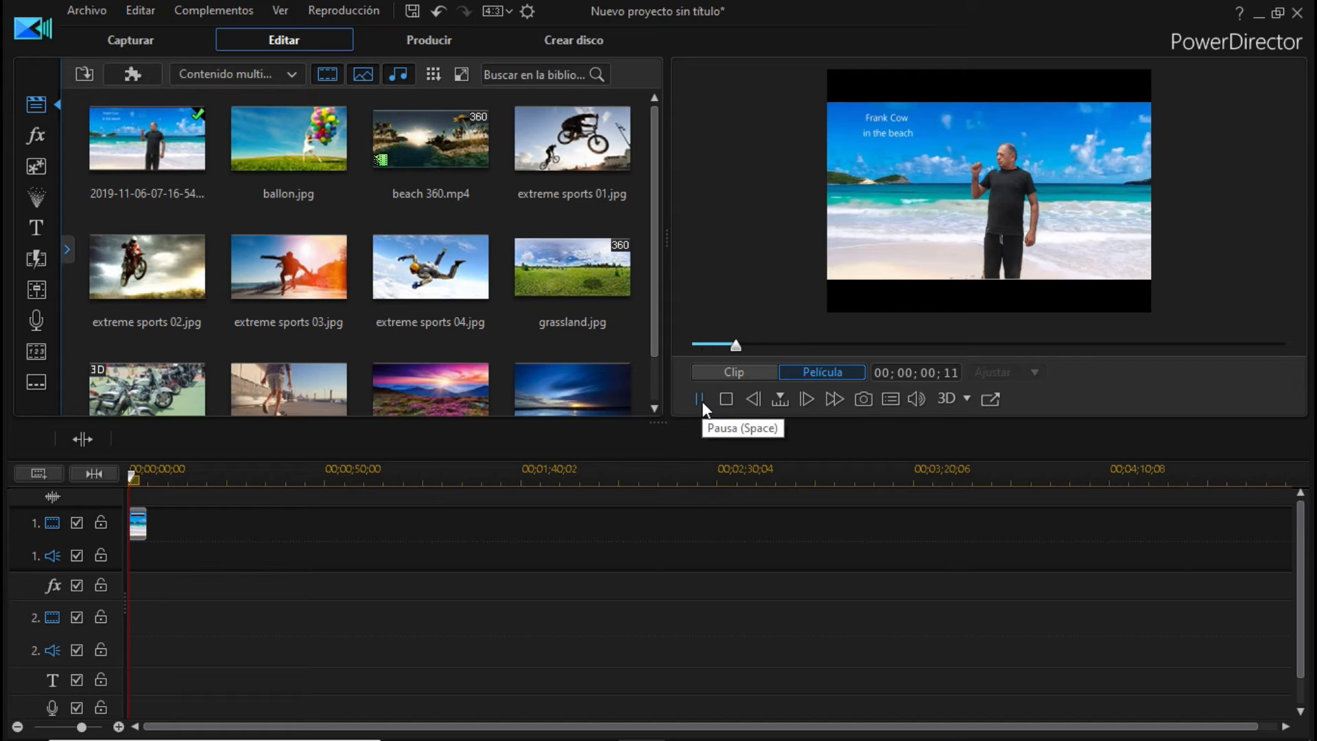
{"action": "left_click", "coordinate": [700, 399]}
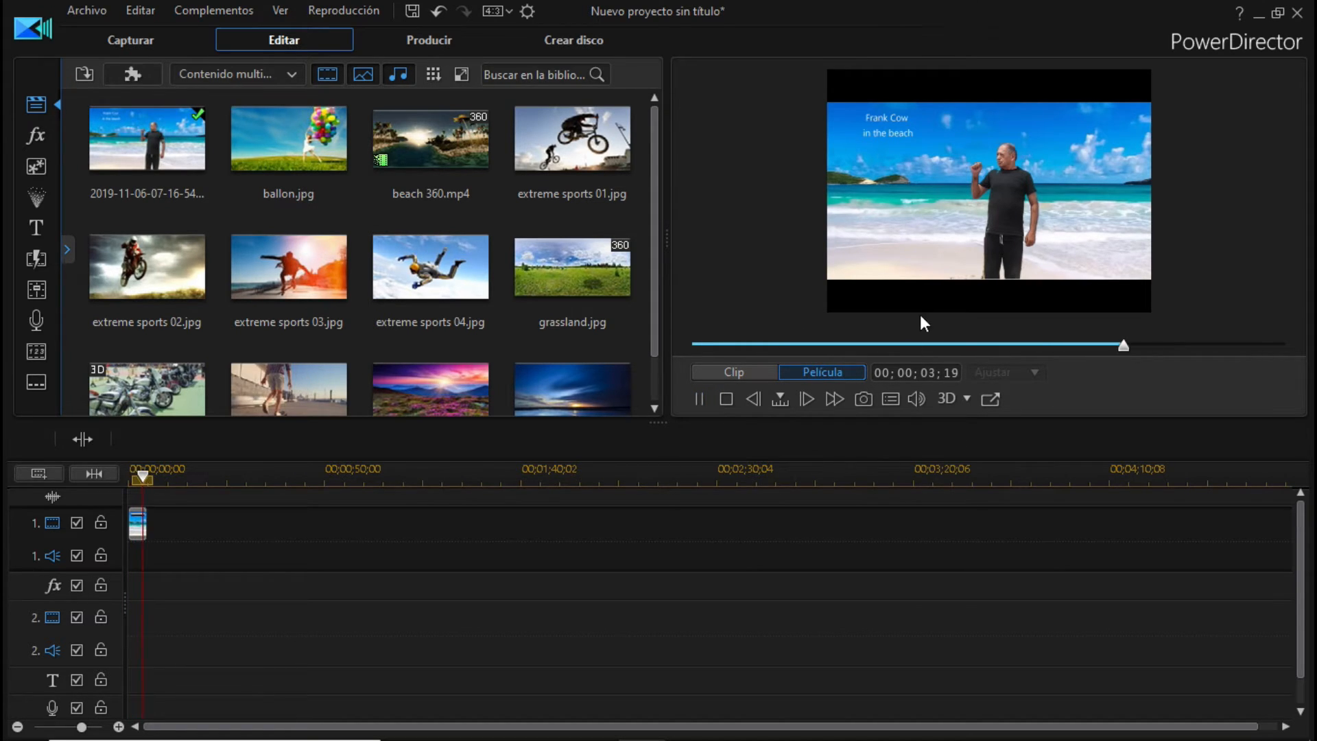
Stop playback, return to the start and play the movie once more
{"action": "left_click", "coordinate": [754, 400]}
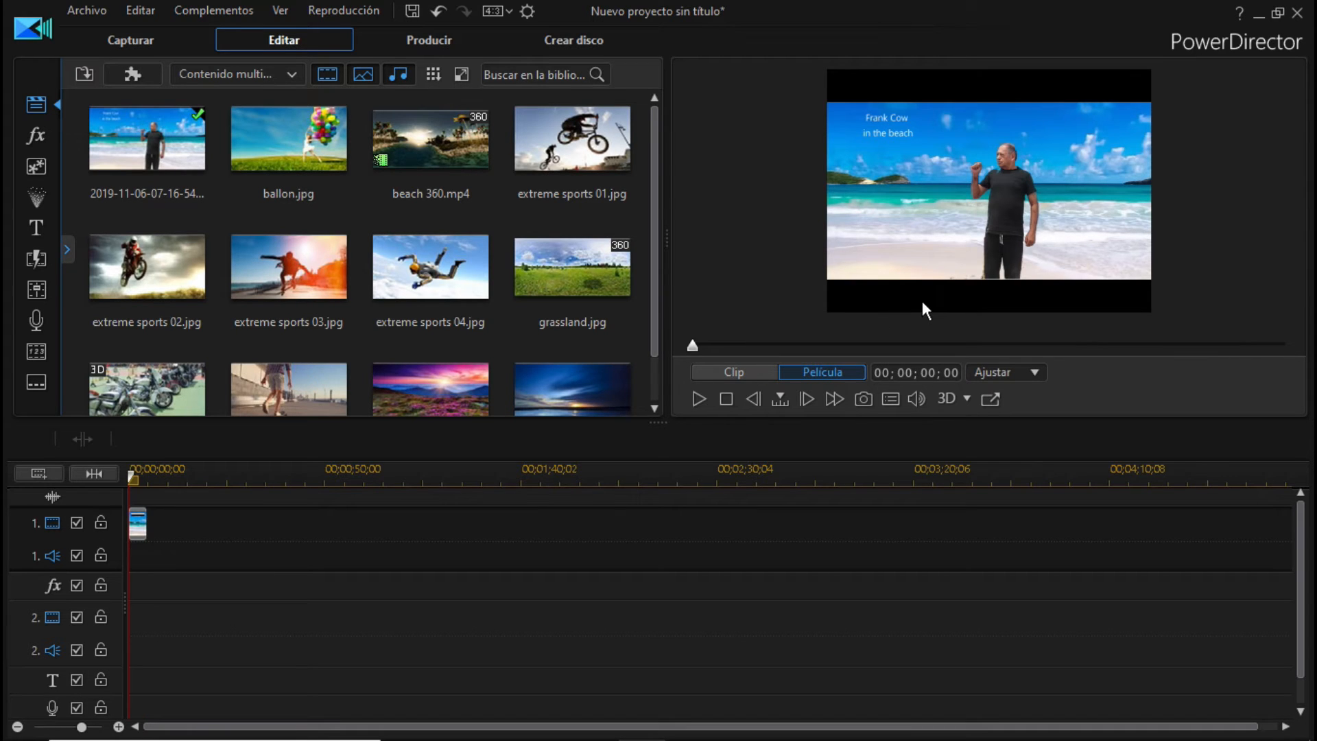
{"action": "left_click", "coordinate": [429, 140]}
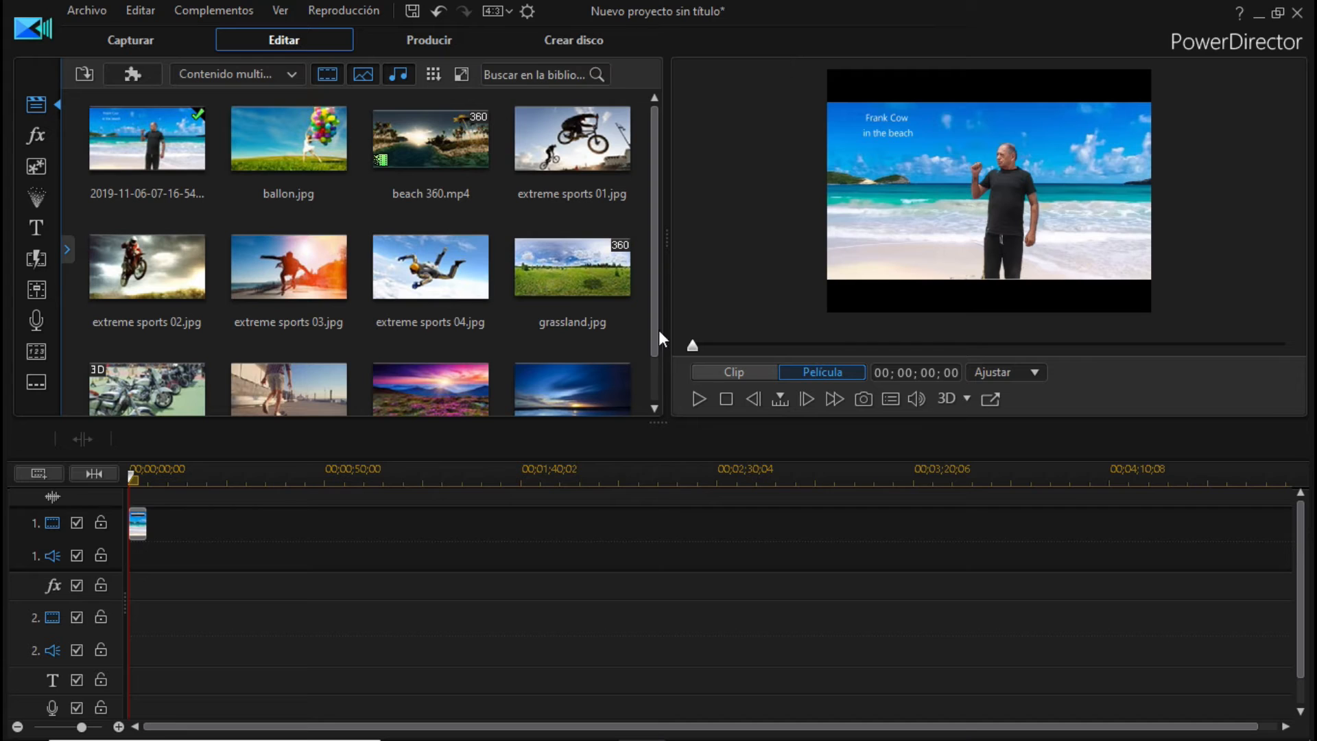
{"action": "left_click", "coordinate": [699, 398]}
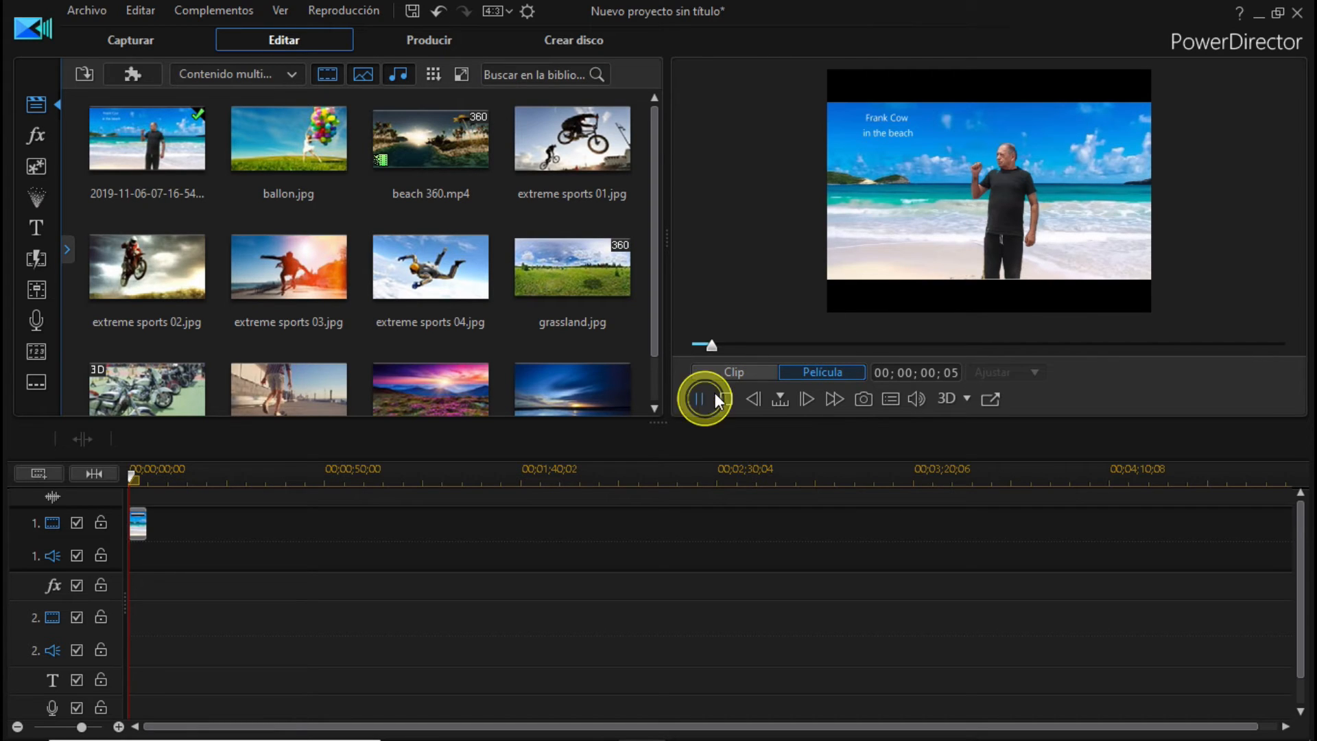
{"action": "left_click", "coordinate": [698, 397]}
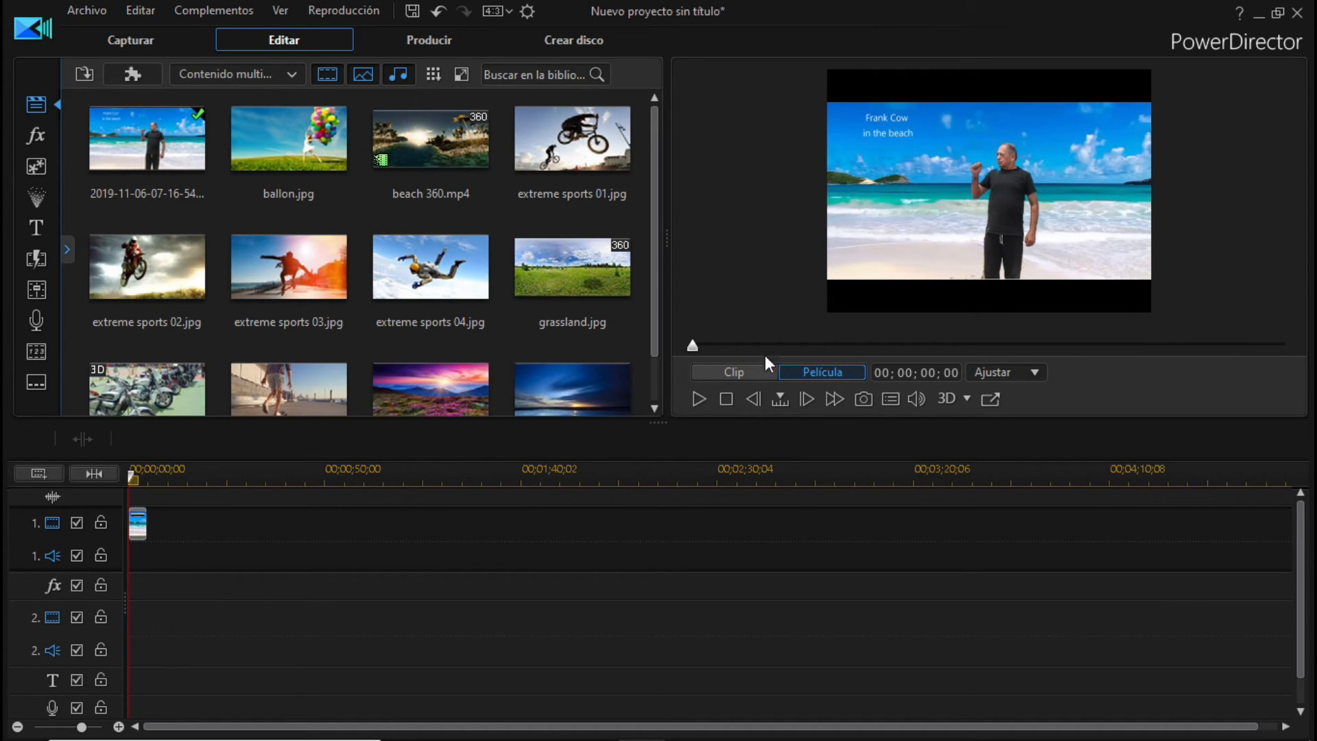
{"action": "mouse_move", "coordinate": [795, 326]}
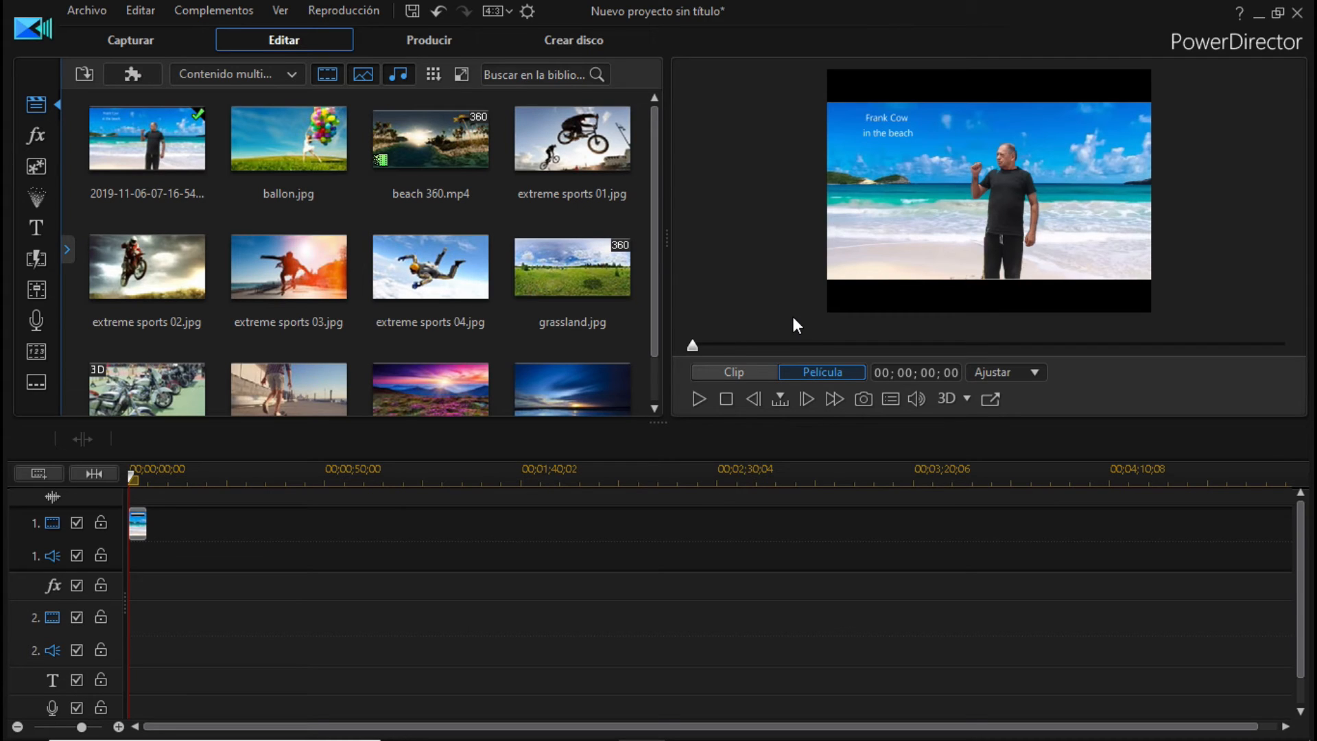
{"action": "mouse_move", "coordinate": [826, 296]}
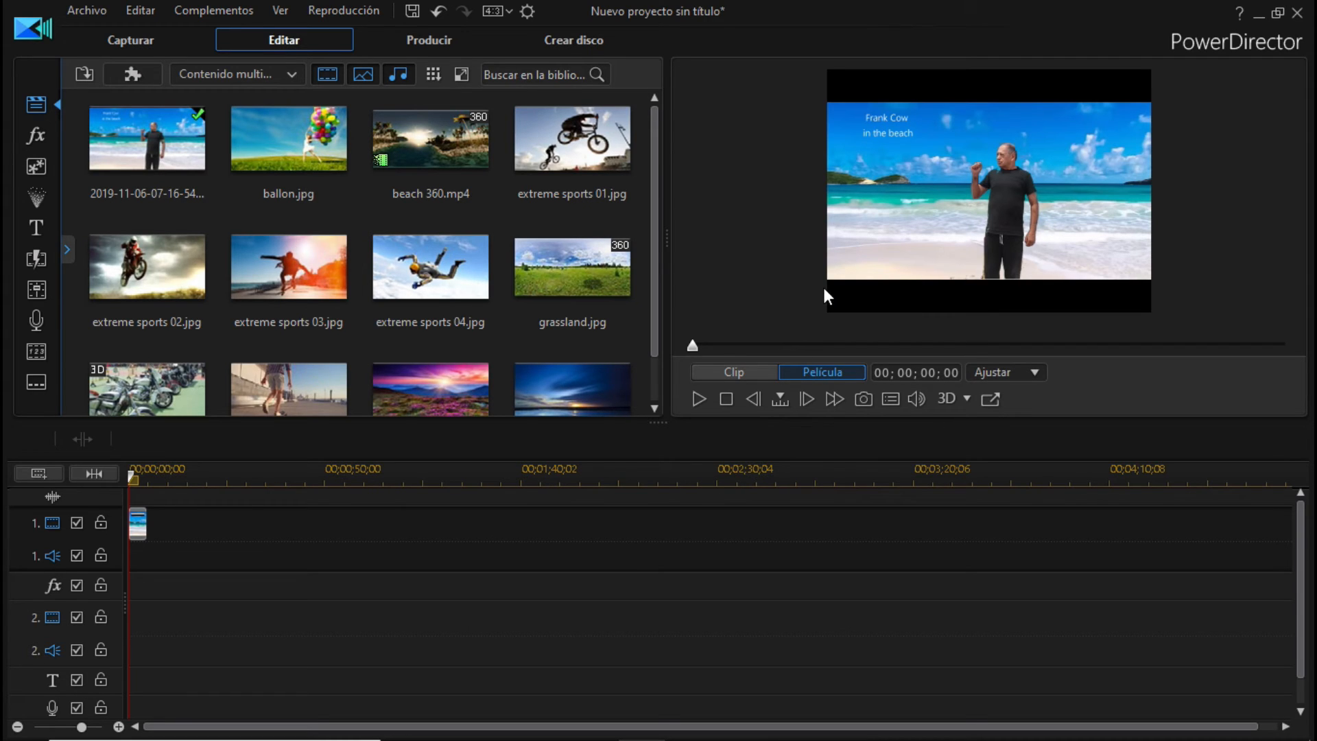
{"action": "mouse_move", "coordinate": [836, 317]}
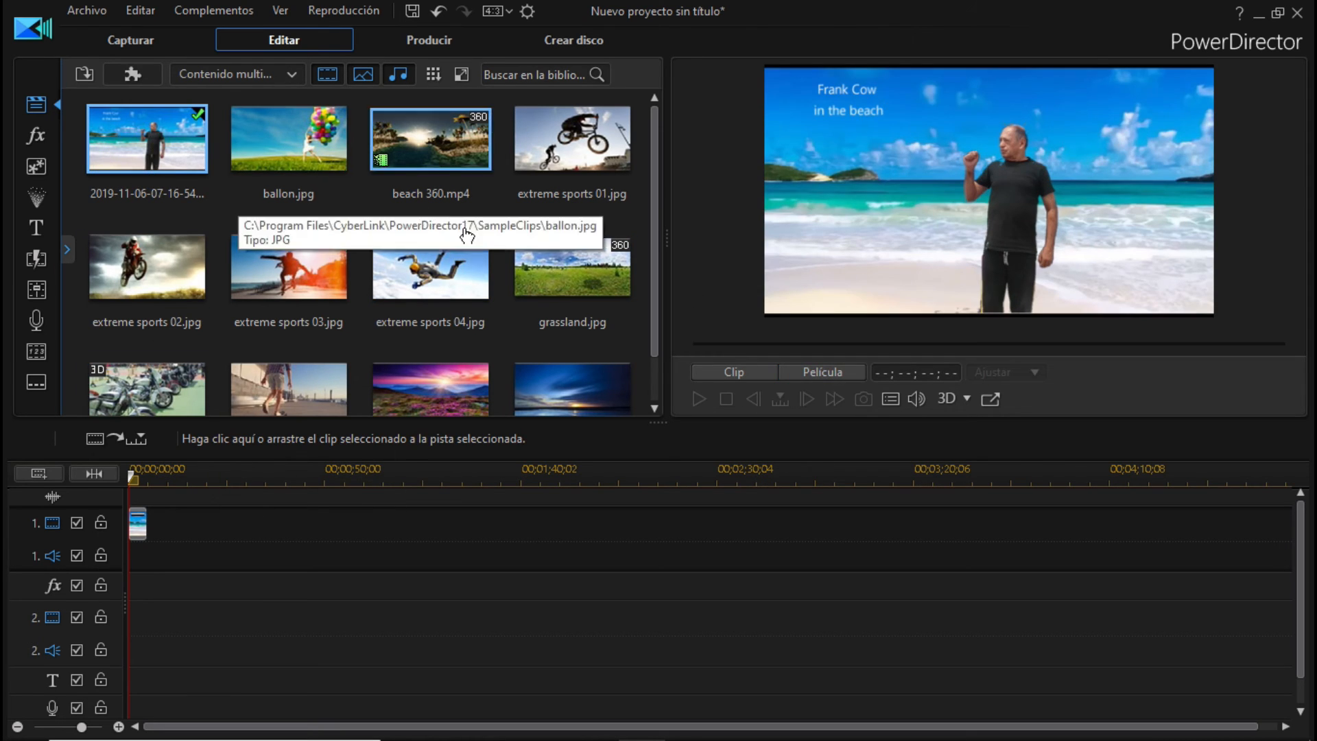
{"action": "mouse_move", "coordinate": [138, 525]}
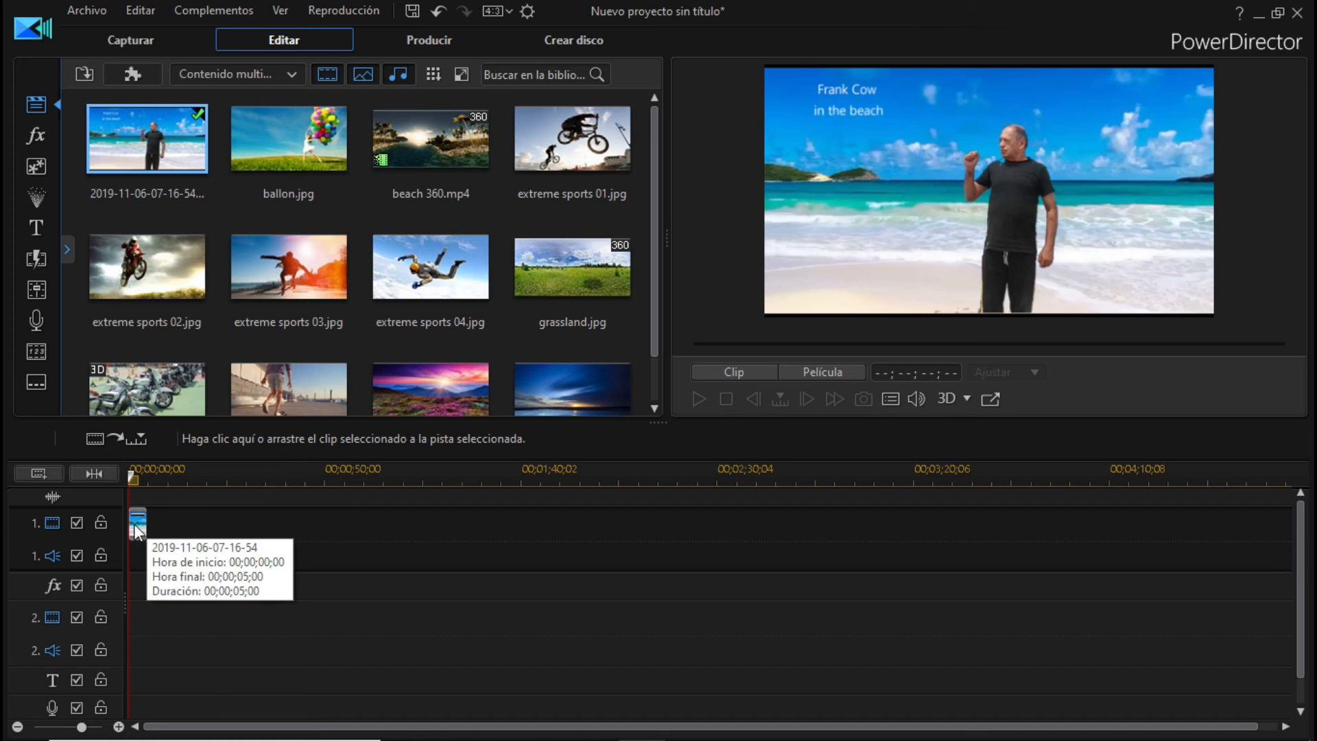
Select the beach clip on track 1 and make its frame adjustable in the preview
{"action": "left_click", "coordinate": [137, 523]}
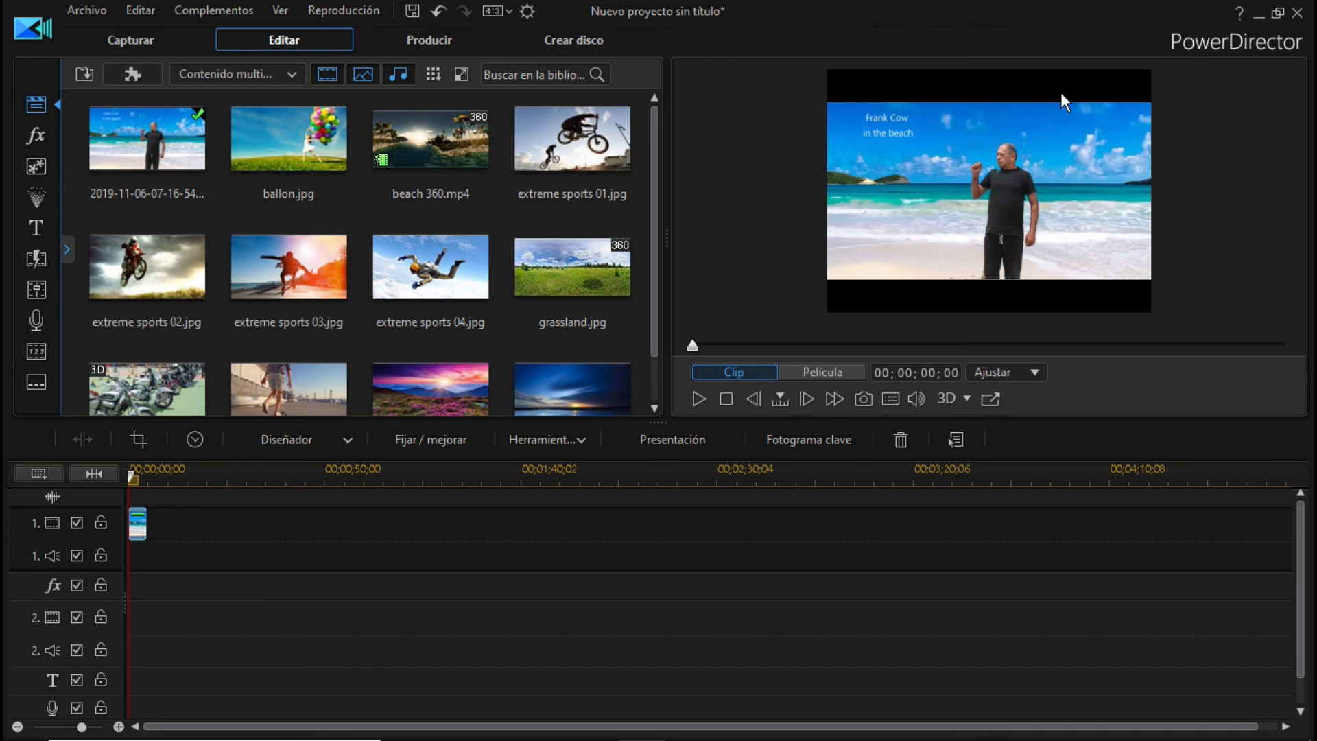
{"action": "left_click", "coordinate": [989, 198]}
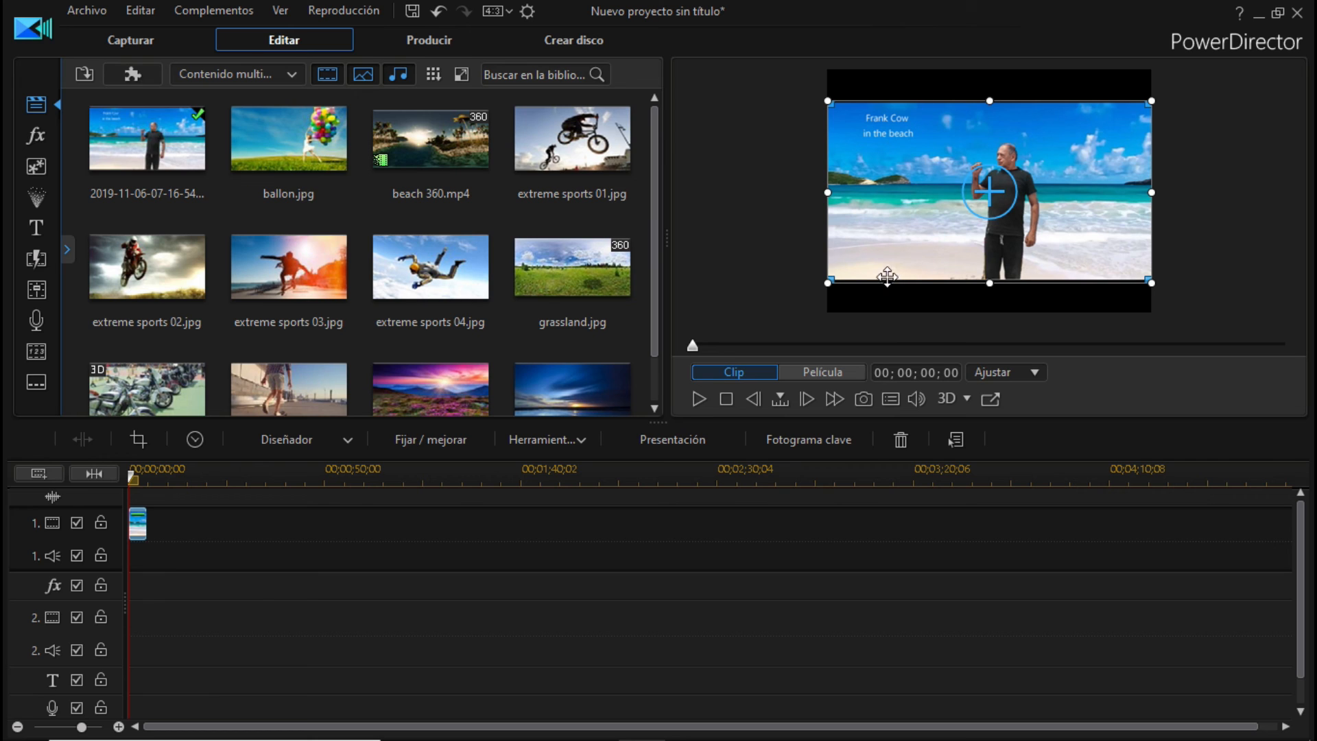
{"action": "mouse_move", "coordinate": [229, 571]}
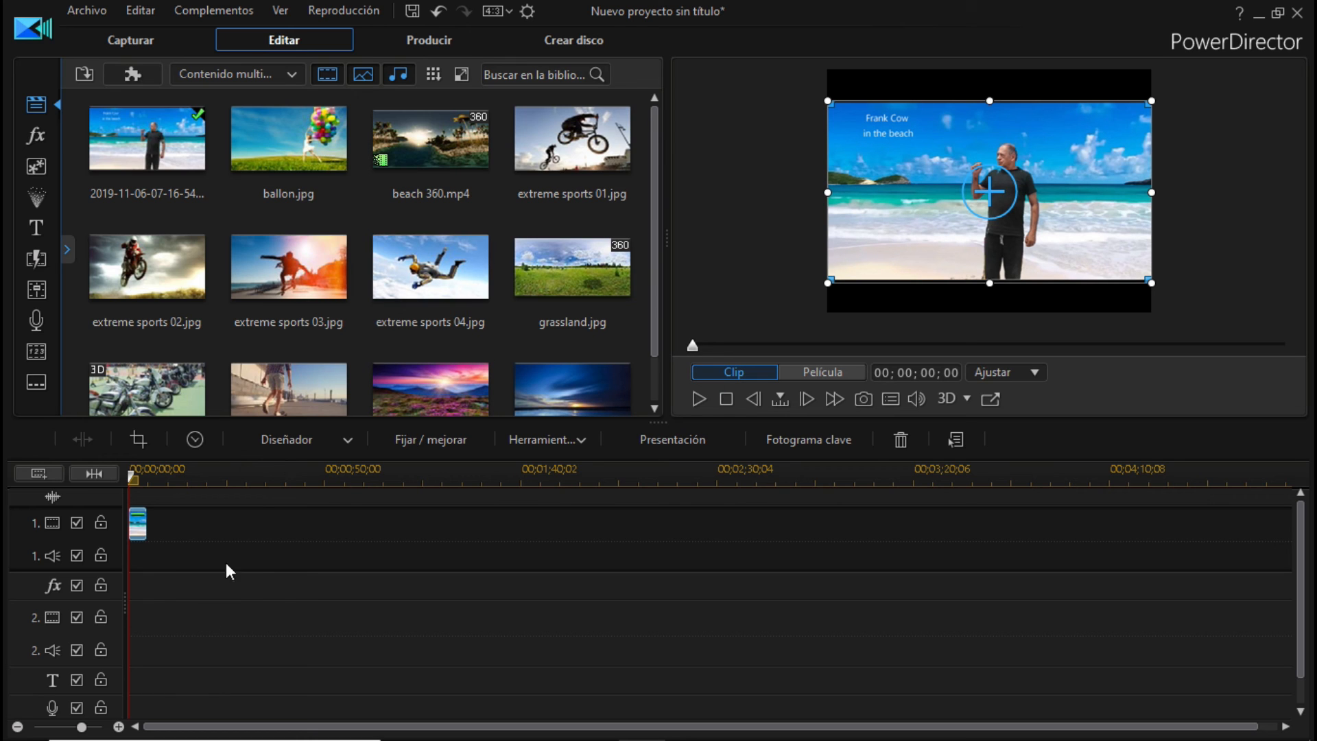